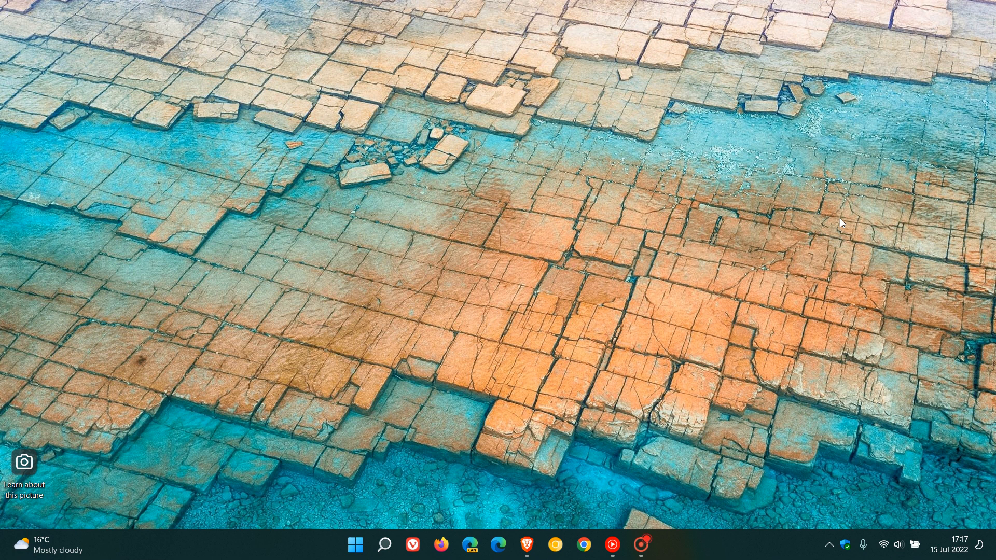
pyautogui.moveTo(613, 295)
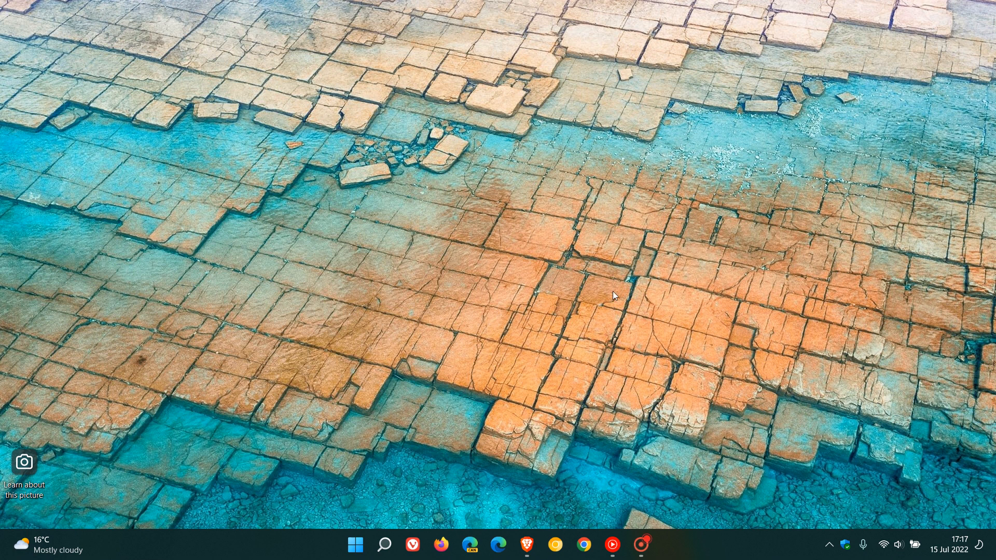
# Step: Reach the Windows Update page from Start > Settings, showing the device is up to date
pyautogui.click(355, 544)
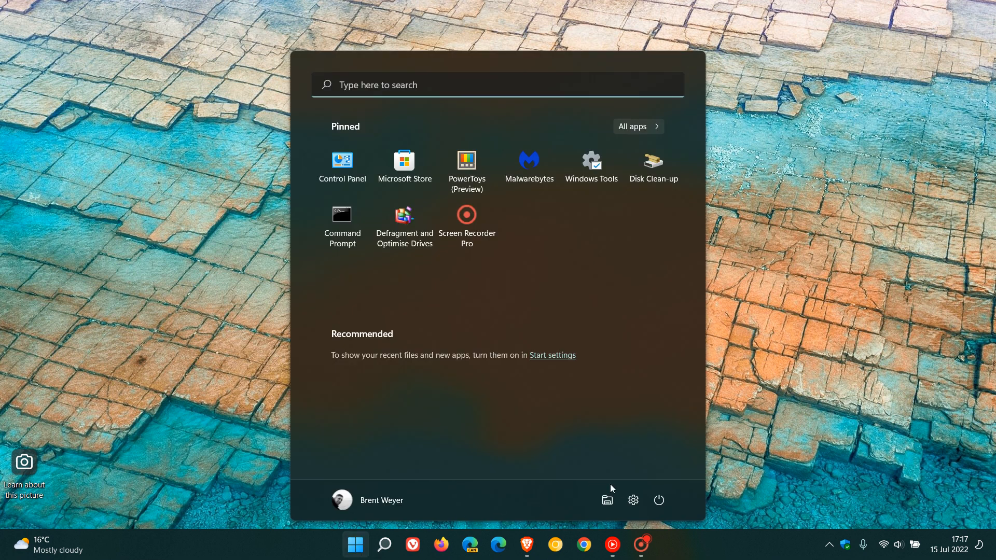
pyautogui.click(632, 500)
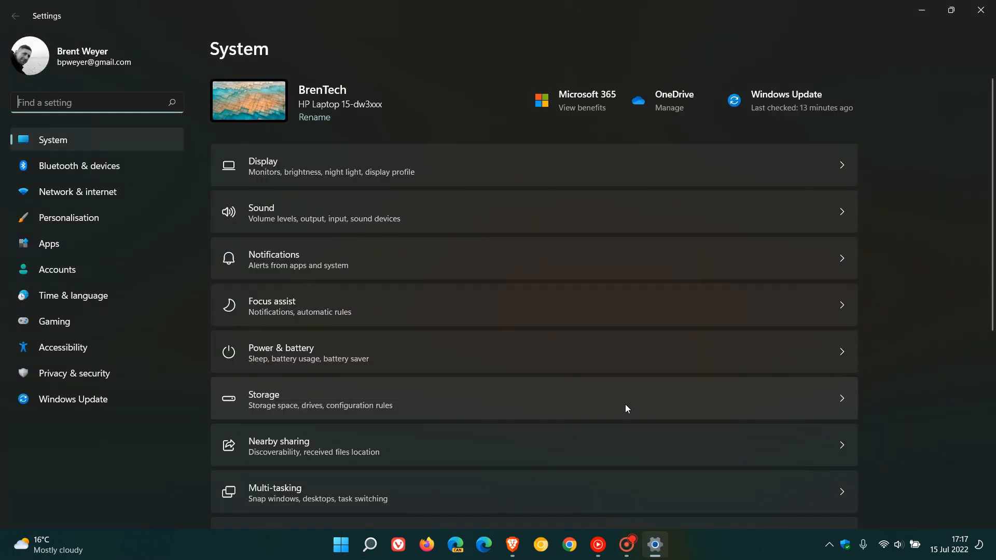
pyautogui.click(73, 398)
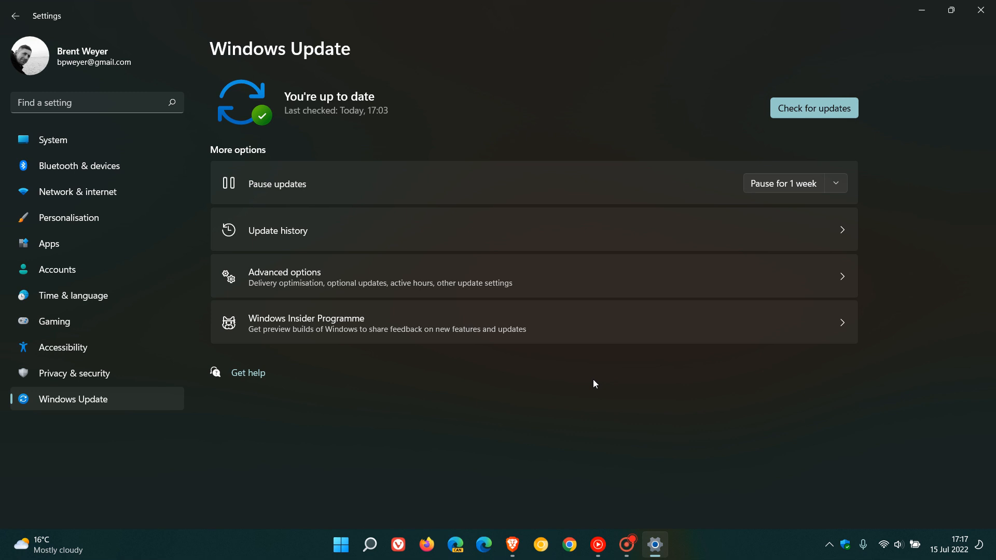
# Step: Show Update history and review the installed quality updates down to Related settings
pyautogui.click(278, 231)
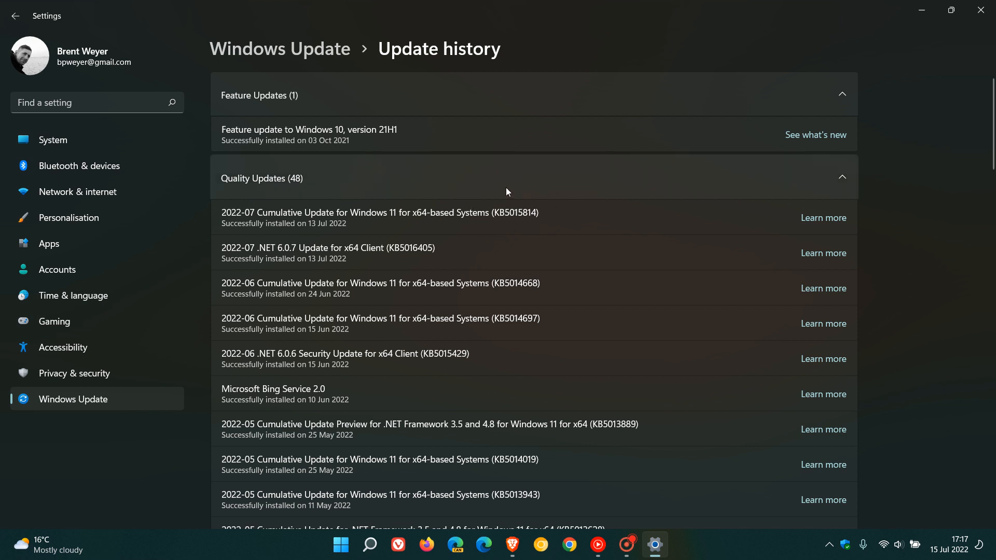
pyautogui.moveTo(584, 210)
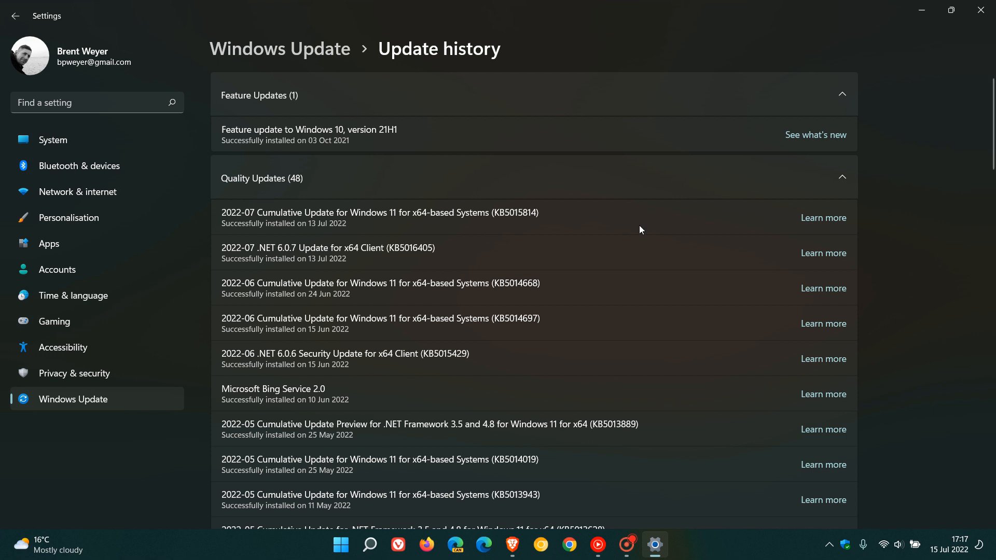
pyautogui.moveTo(657, 225)
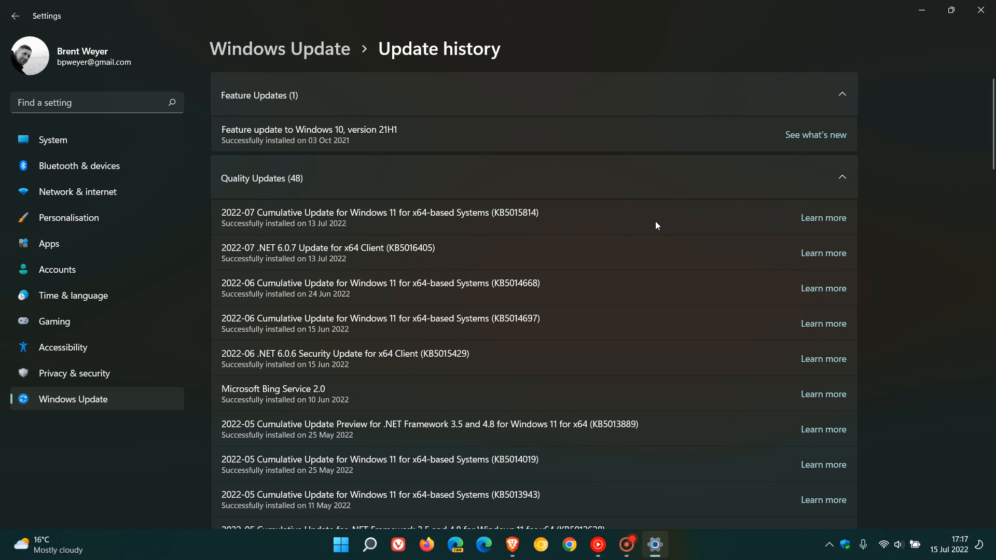
pyautogui.moveTo(659, 217)
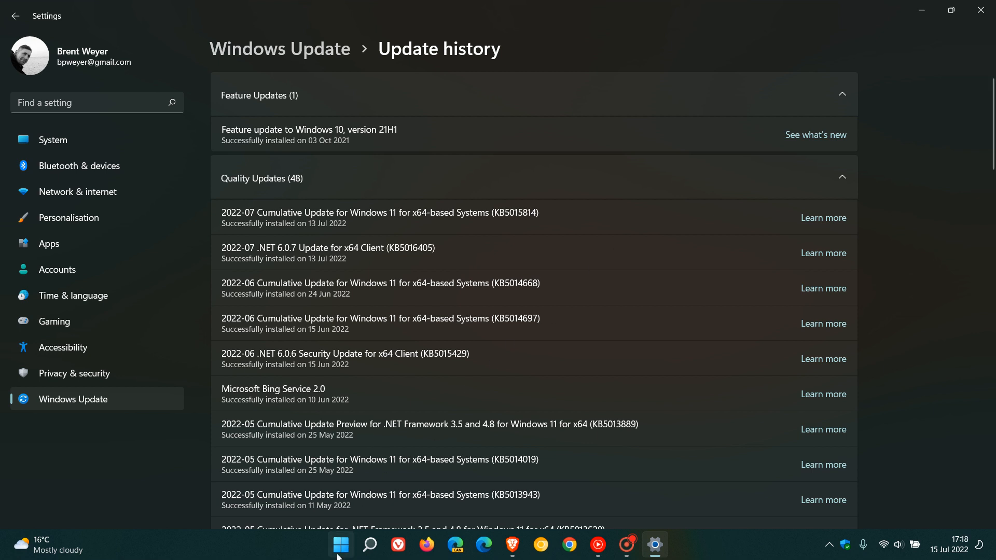
pyautogui.click(340, 544)
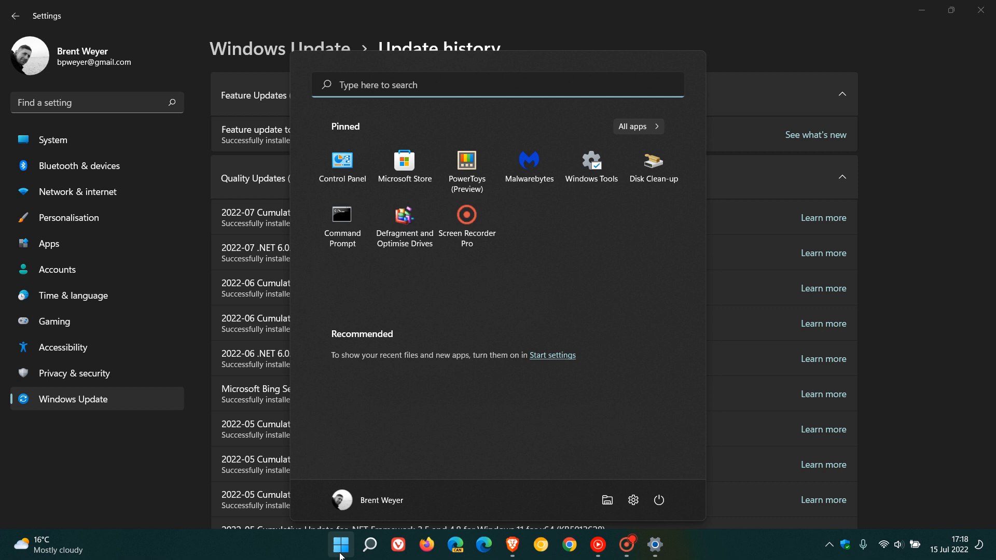
pyautogui.click(340, 545)
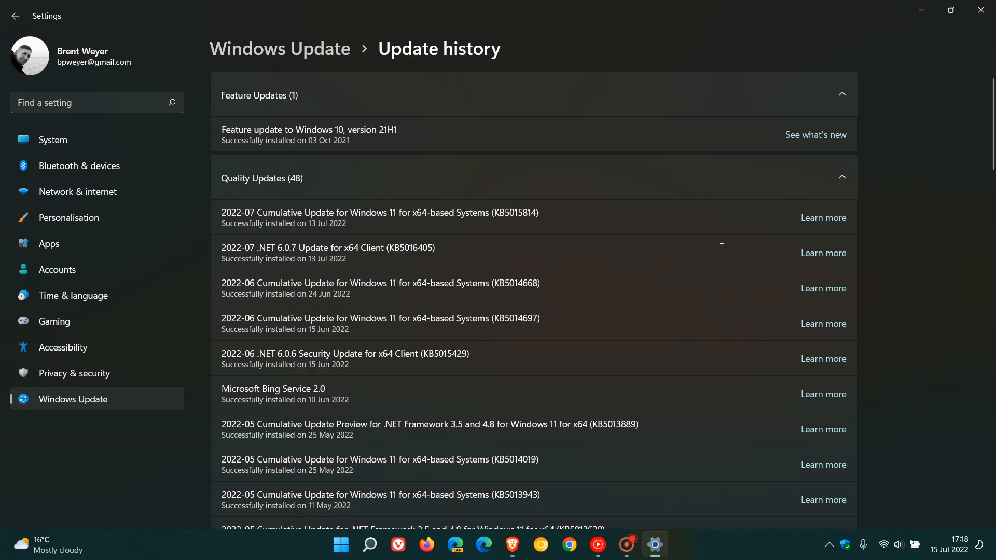
pyautogui.moveTo(624, 227)
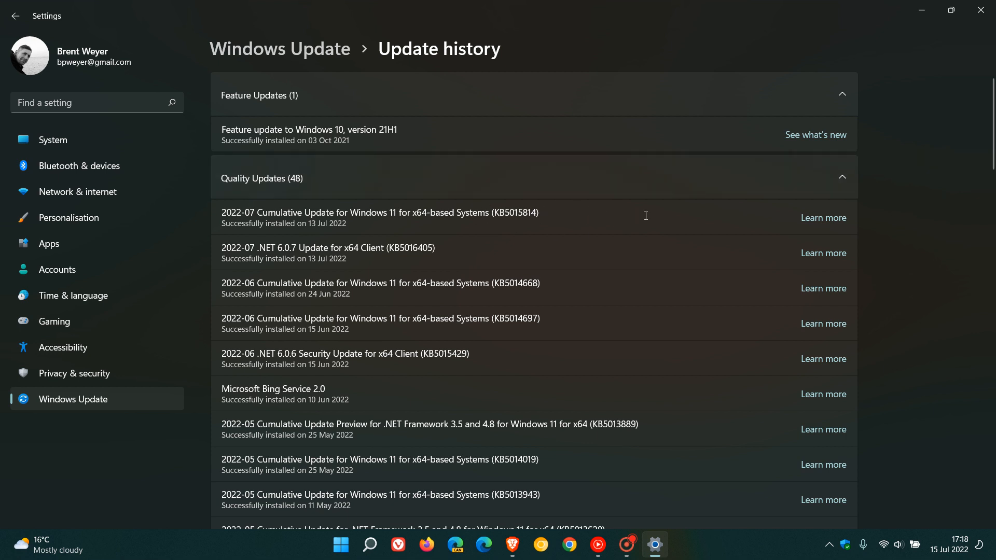
pyautogui.moveTo(615, 227)
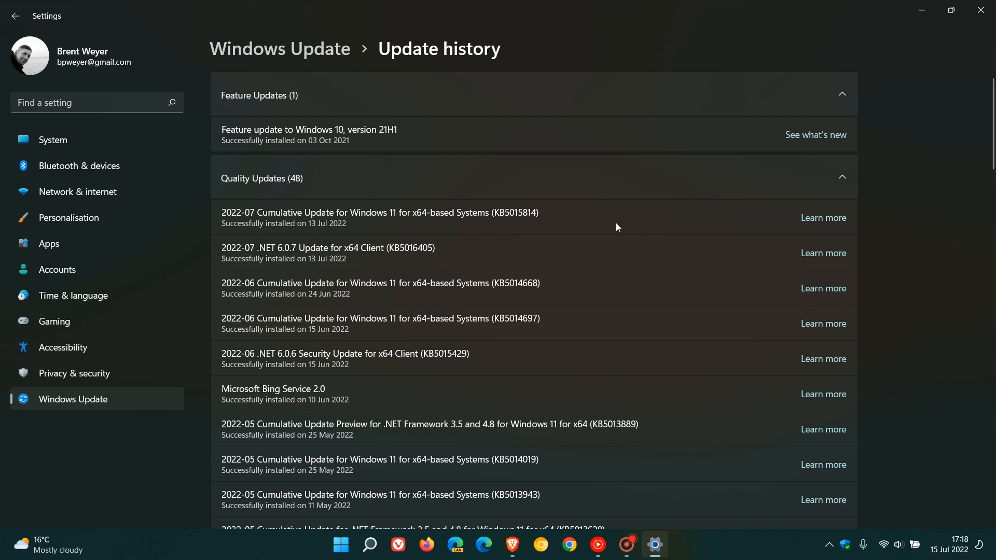
pyautogui.moveTo(713, 270)
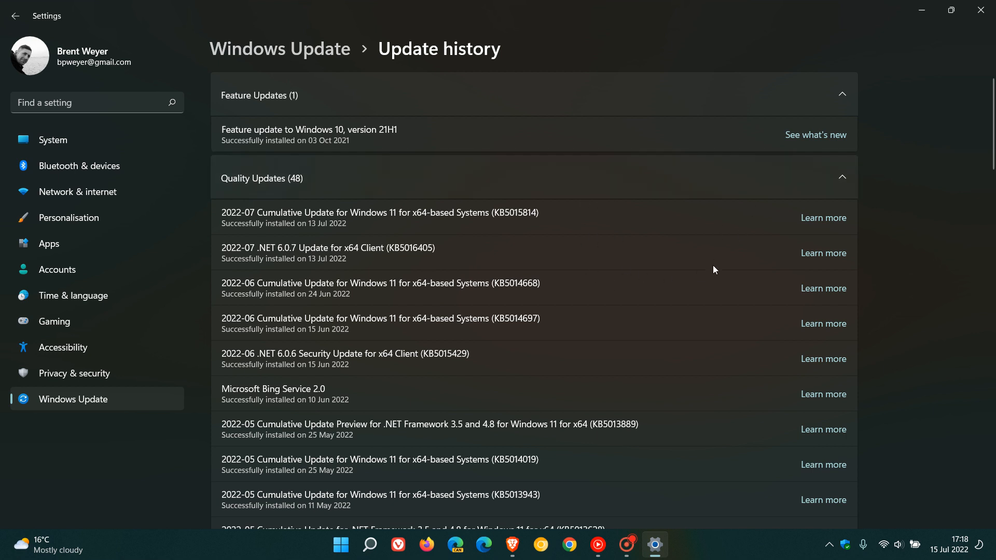
pyautogui.moveTo(696, 238)
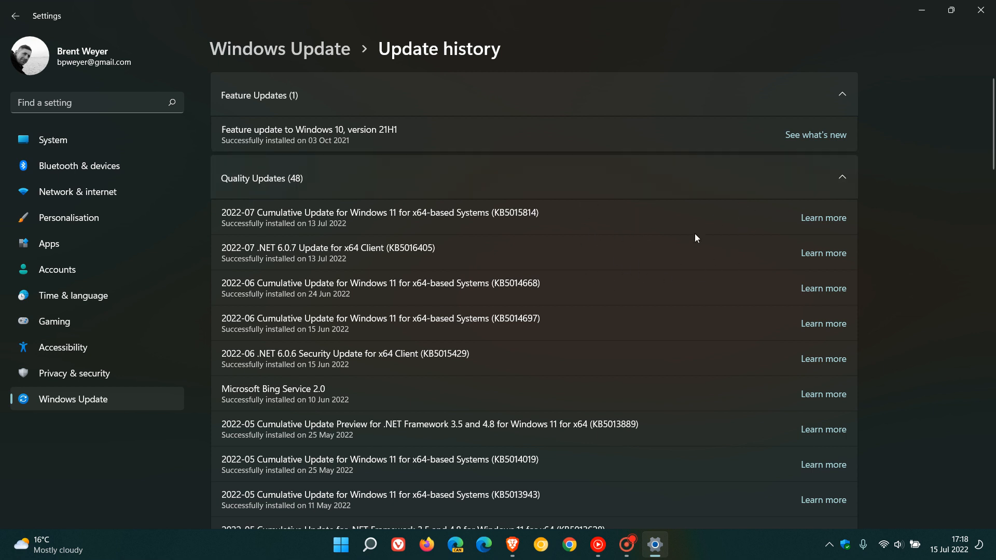
pyautogui.moveTo(677, 229)
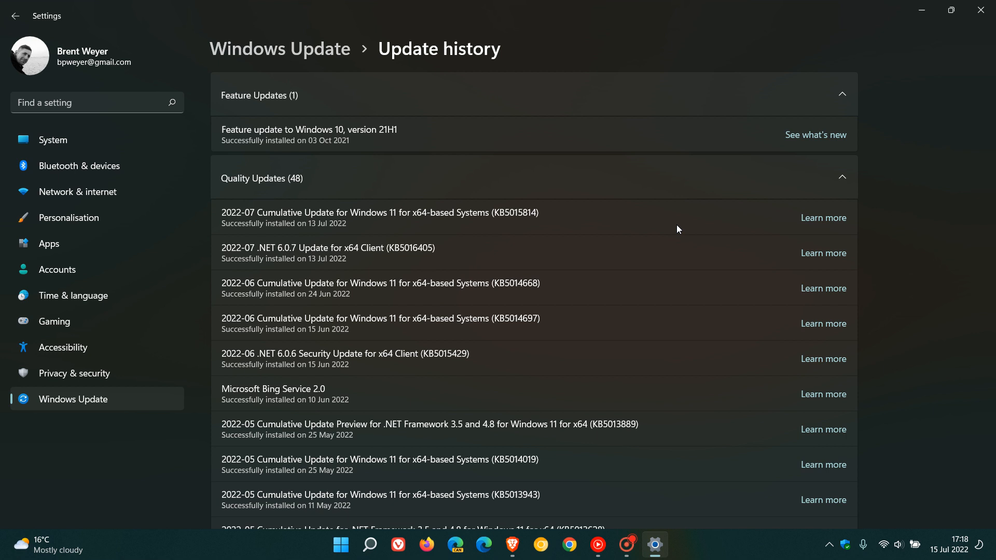
pyautogui.moveTo(699, 225)
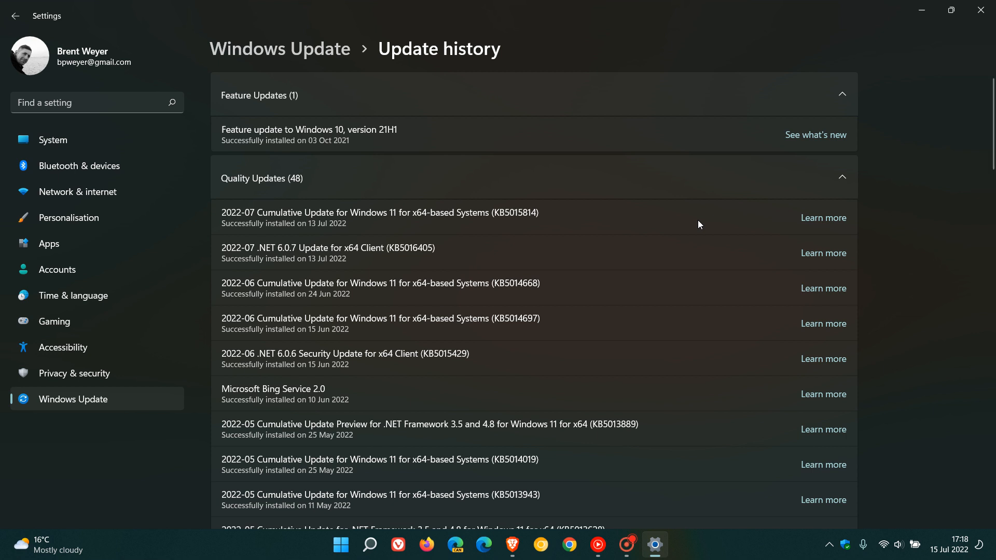
pyautogui.moveTo(527, 230)
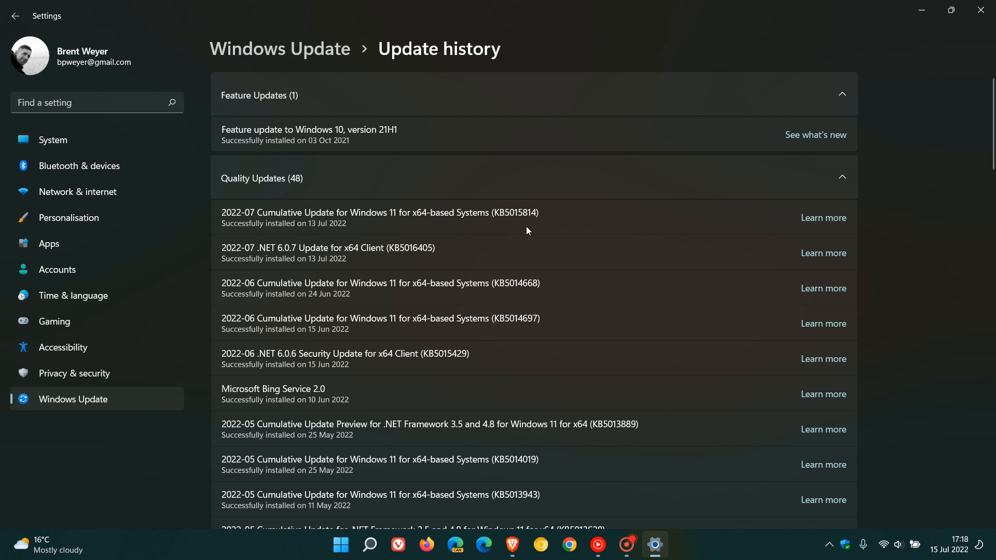
pyautogui.moveTo(685, 223)
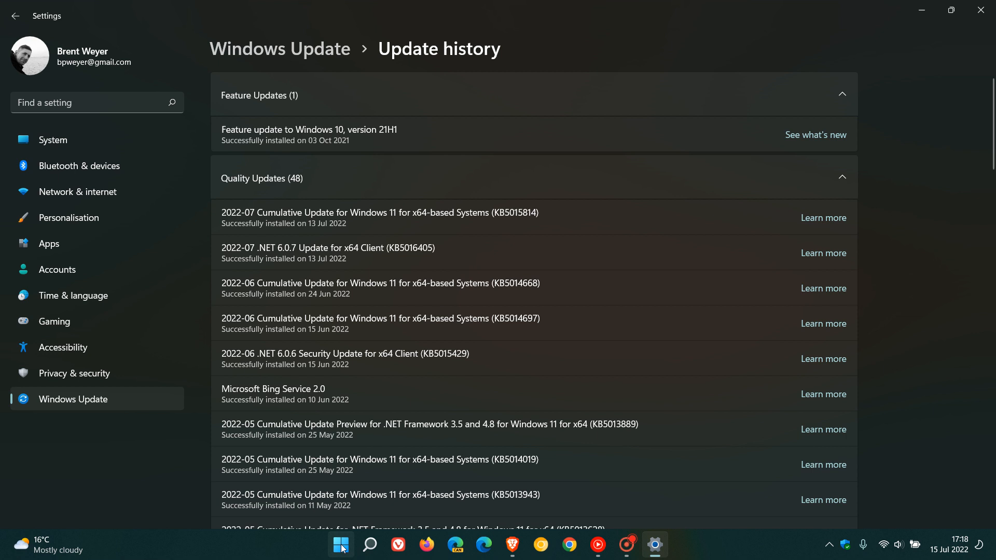
pyautogui.moveTo(697, 215)
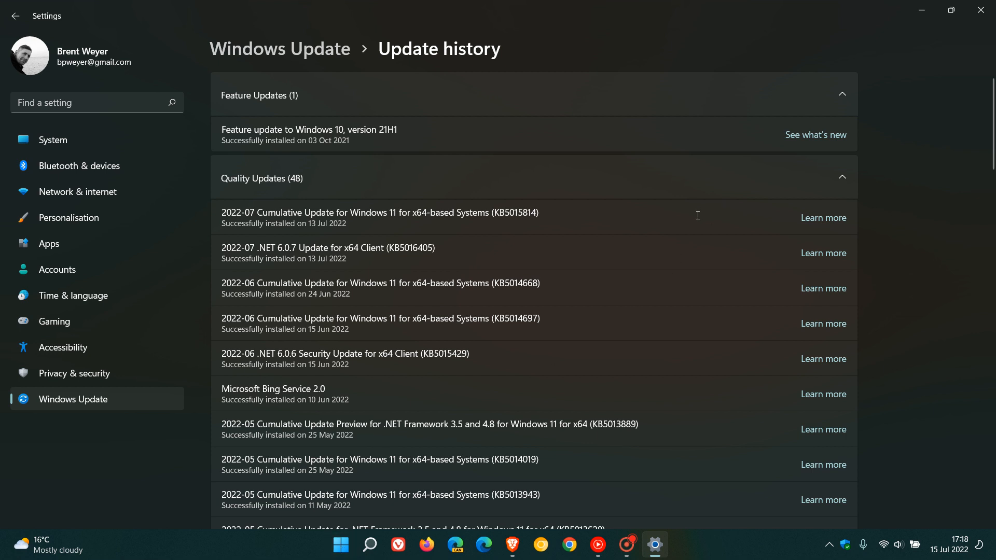
pyautogui.moveTo(822, 218)
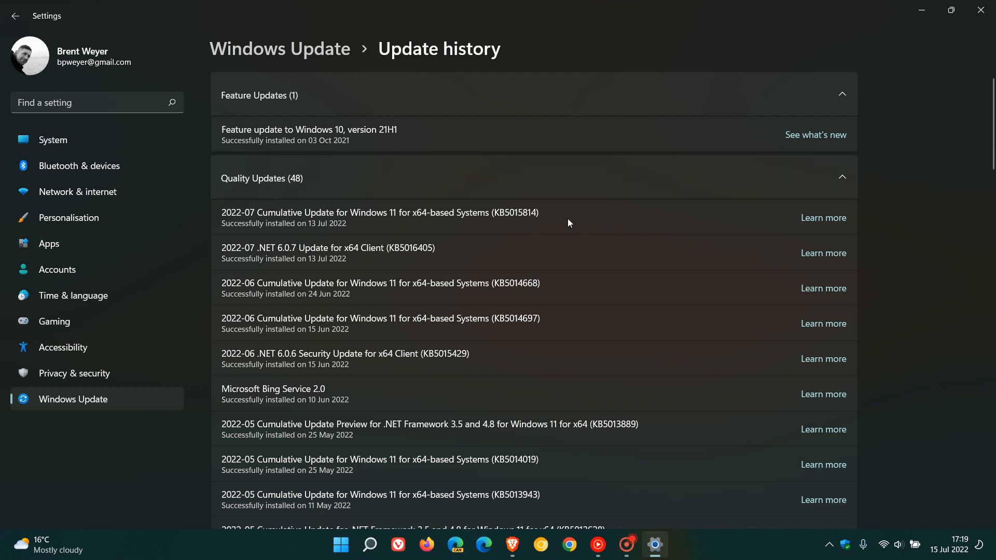
pyautogui.moveTo(649, 213)
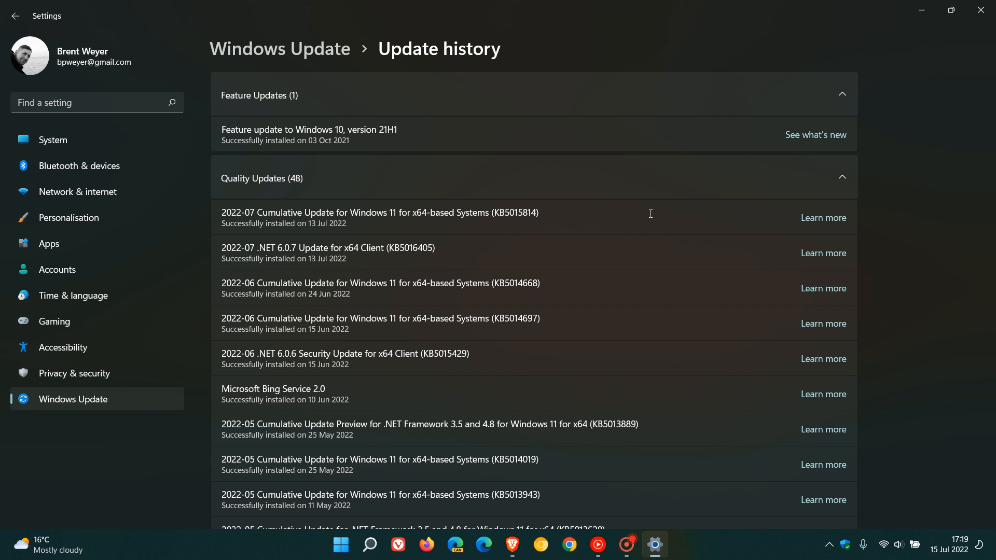
pyautogui.moveTo(687, 211)
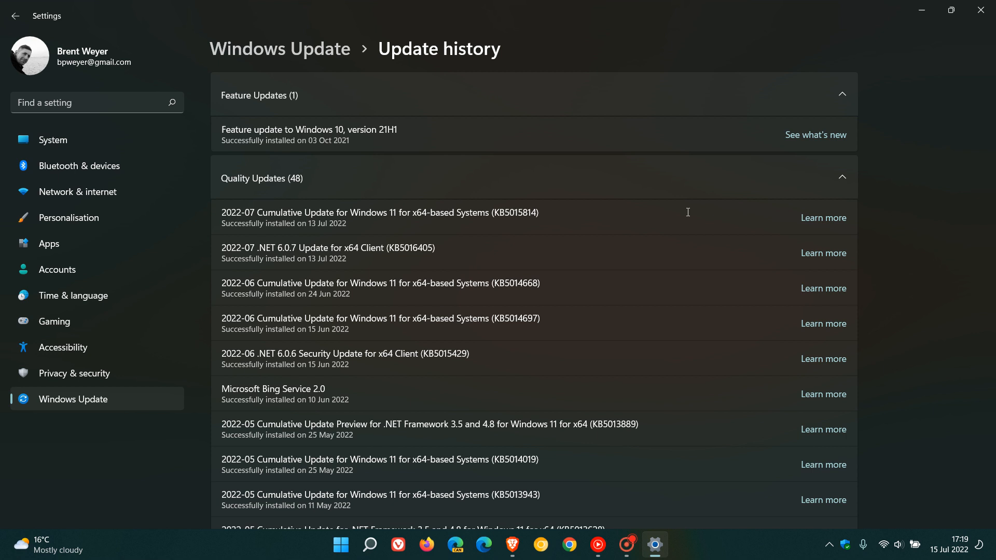
pyautogui.moveTo(477, 209)
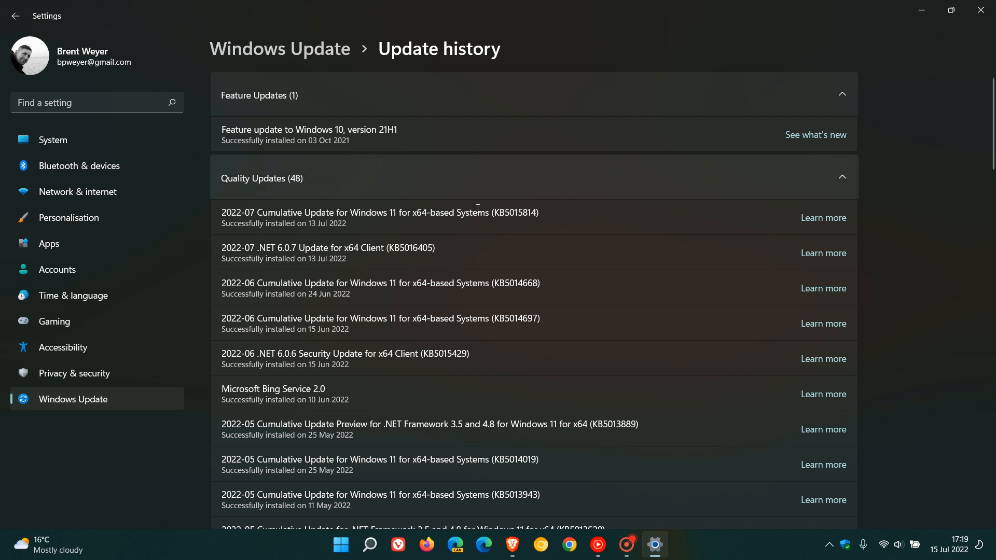
pyautogui.moveTo(697, 229)
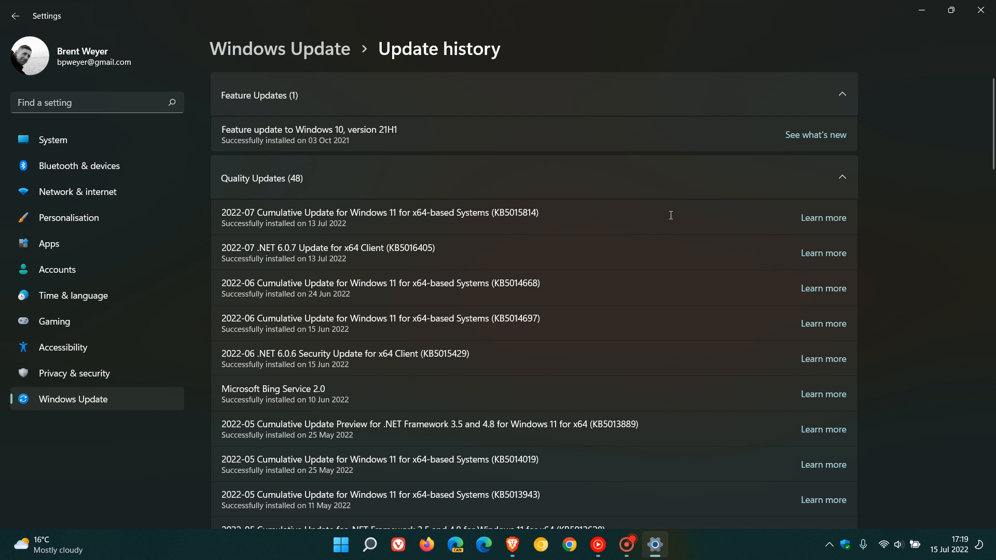
pyautogui.moveTo(692, 216)
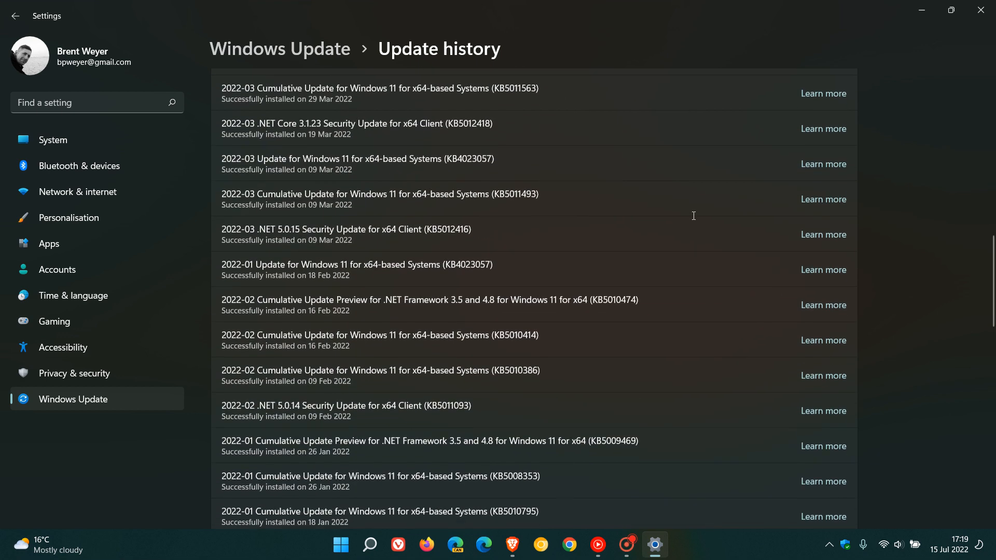
pyautogui.scroll(-3)
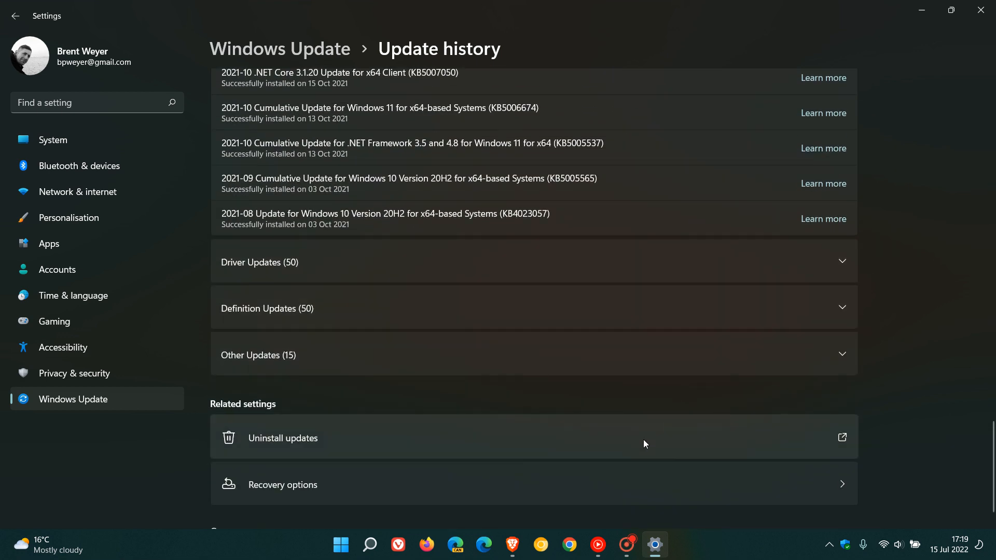
# Step: Bring up the uninstall confirmation for security update KB5015814, then cancel it so it stays installed
pyautogui.click(282, 438)
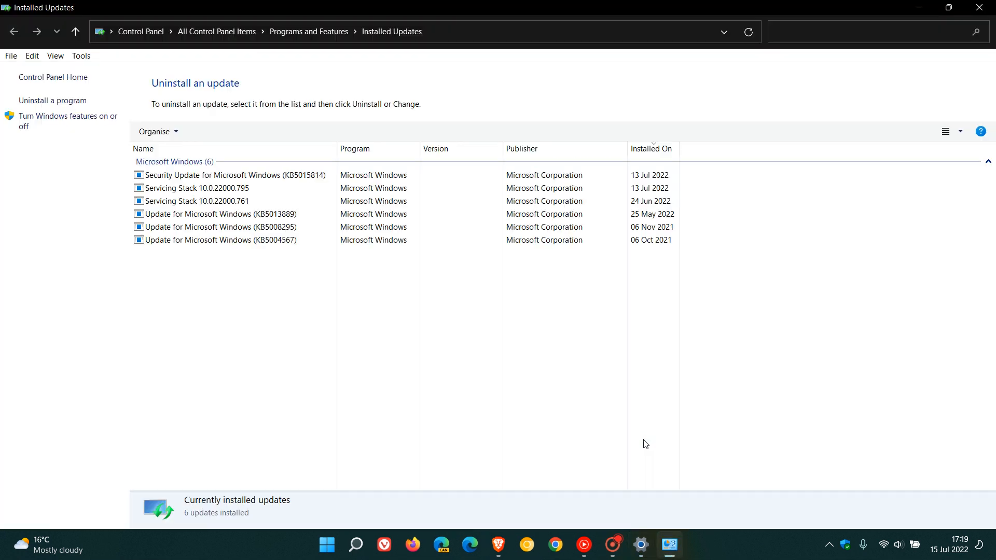
pyautogui.moveTo(405, 386)
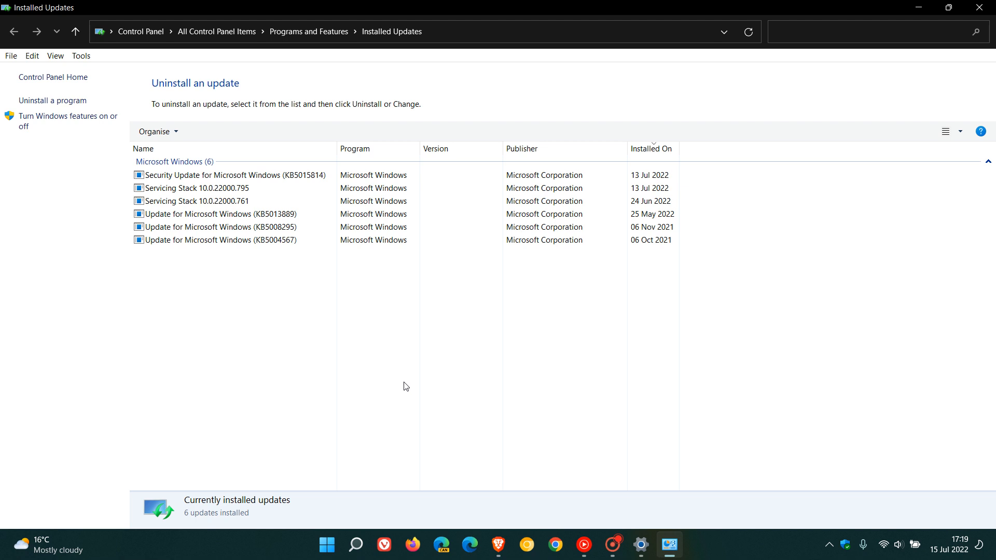
pyautogui.click(229, 174)
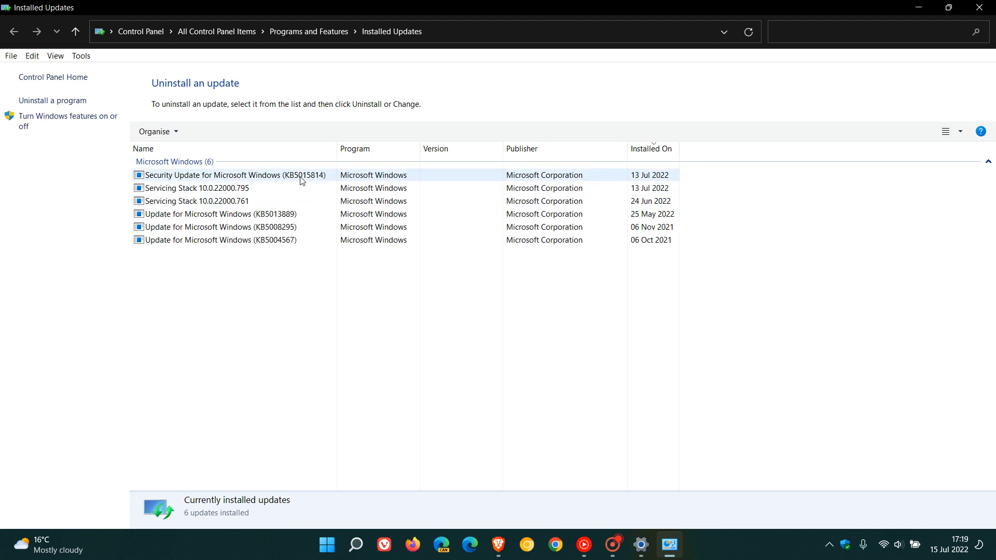
pyautogui.click(204, 132)
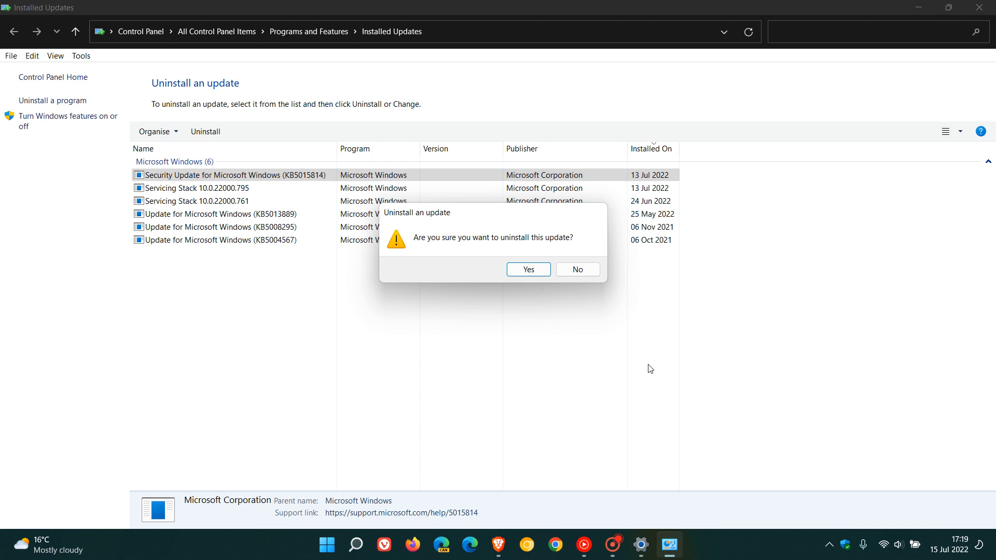
pyautogui.moveTo(702, 380)
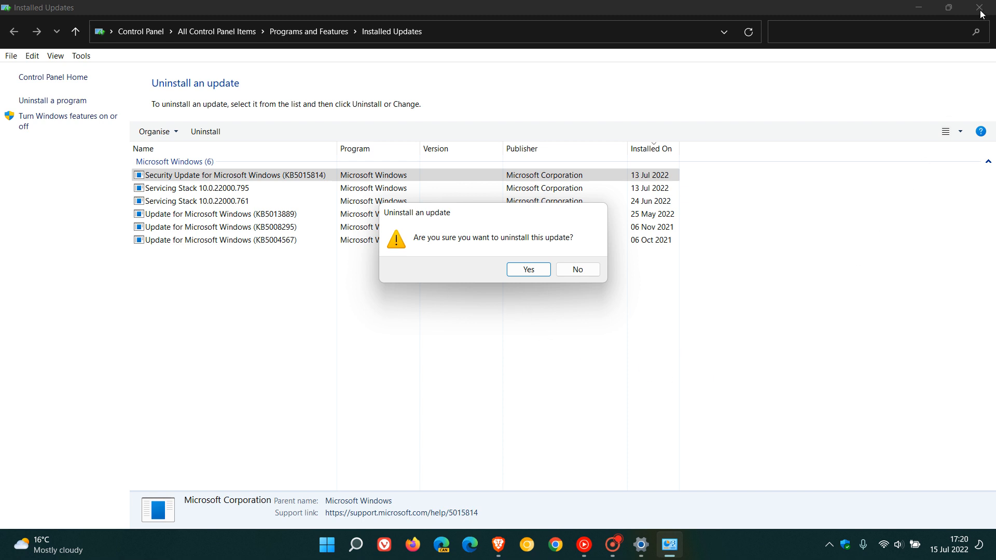
pyautogui.click(577, 269)
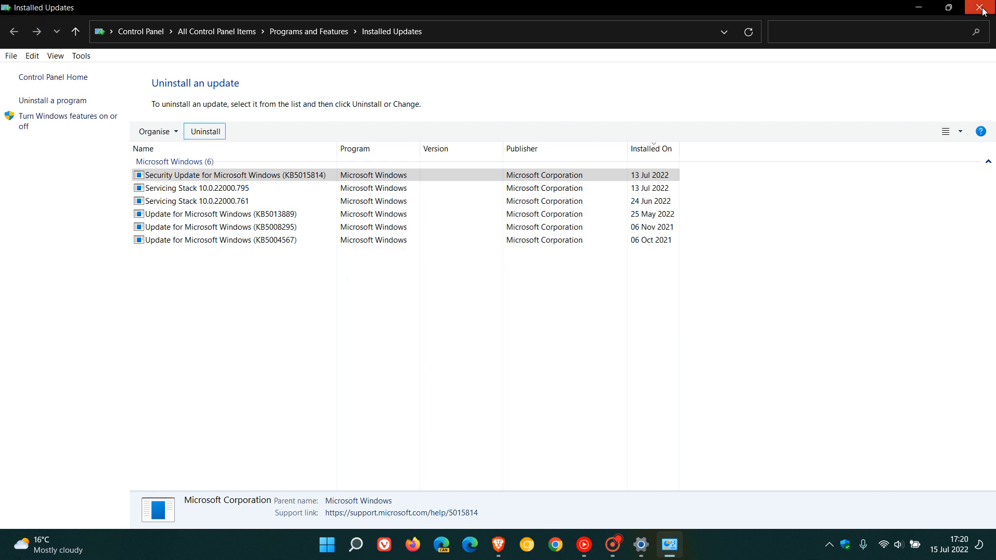
# Step: Close Installed Updates, return to Windows Update and show the Pause for 1 week duration choices
pyautogui.click(983, 7)
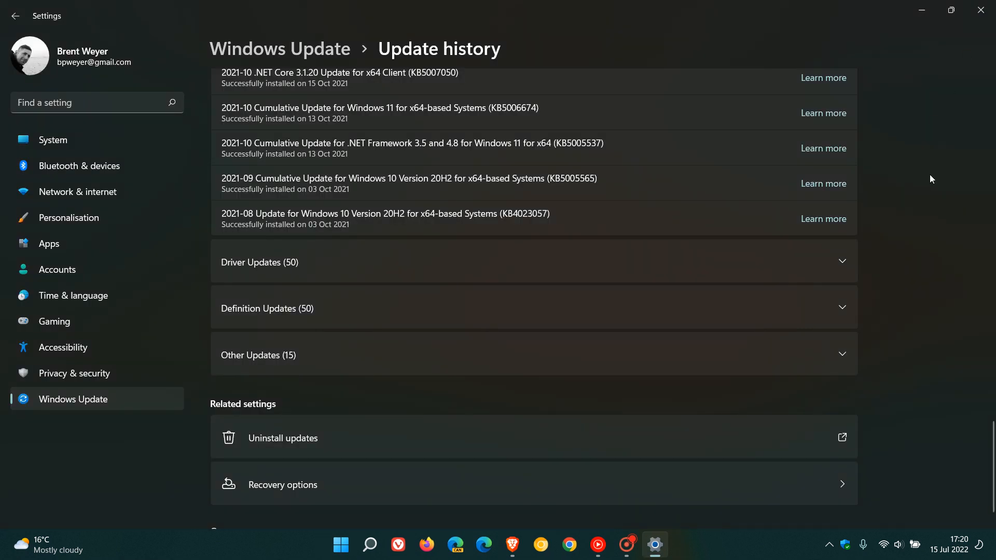
pyautogui.moveTo(158, 414)
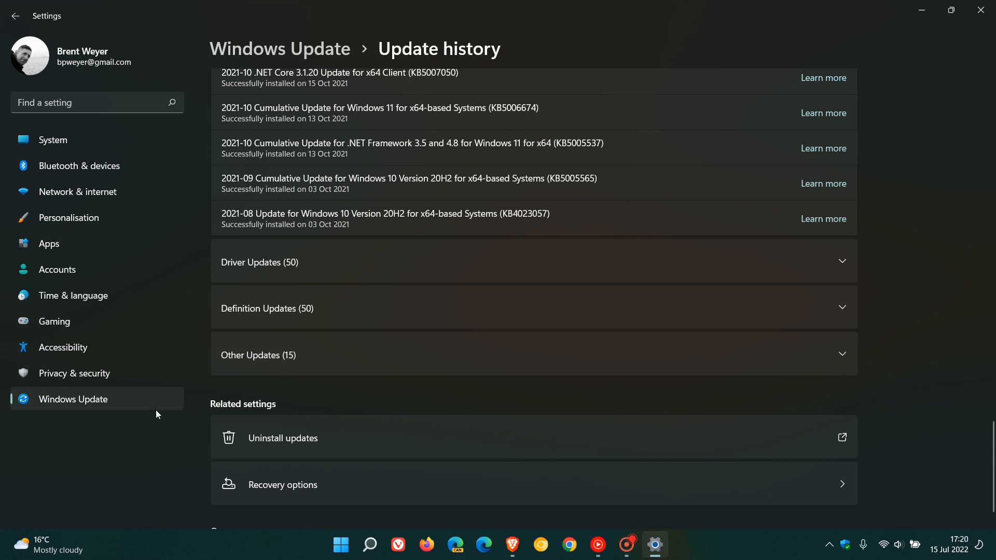
pyautogui.moveTo(133, 403)
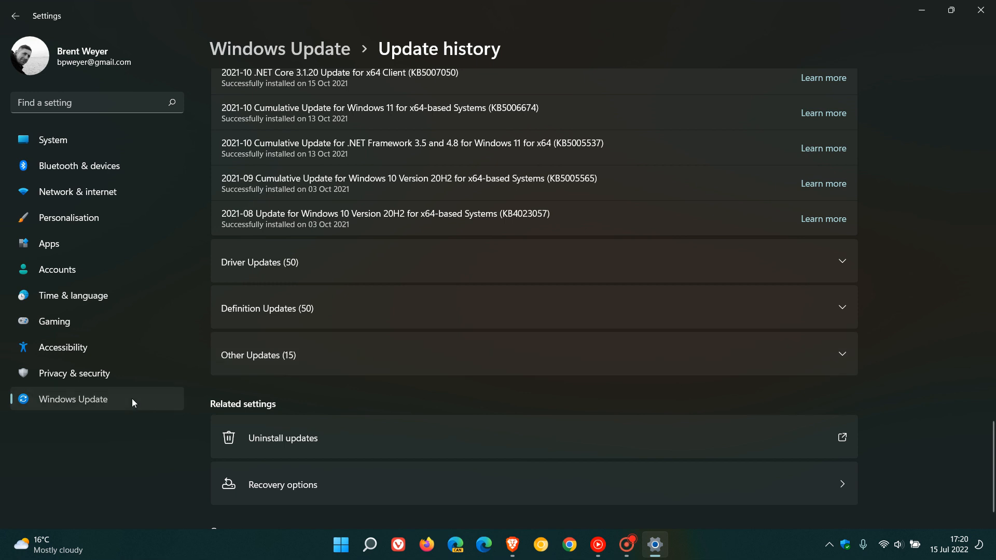
pyautogui.click(16, 16)
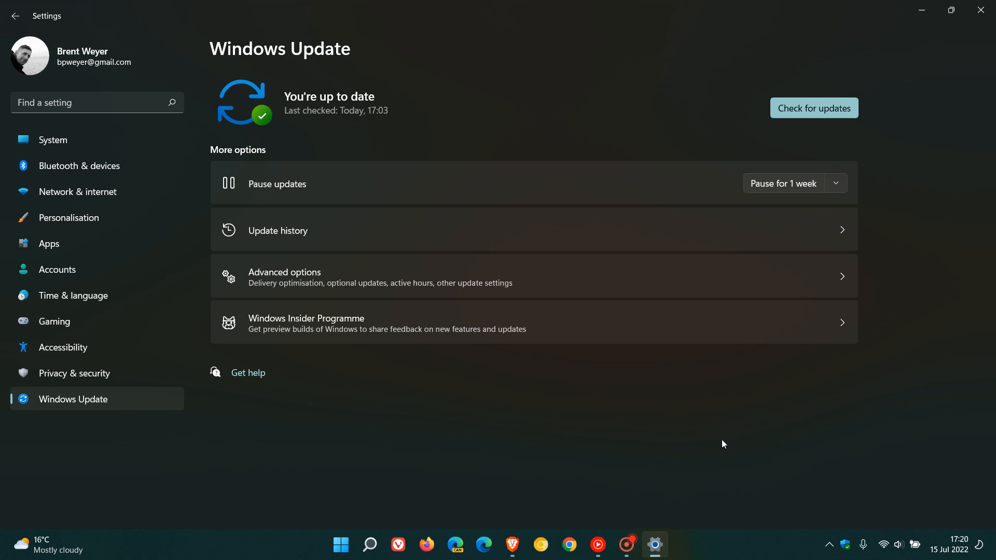
pyautogui.moveTo(839, 186)
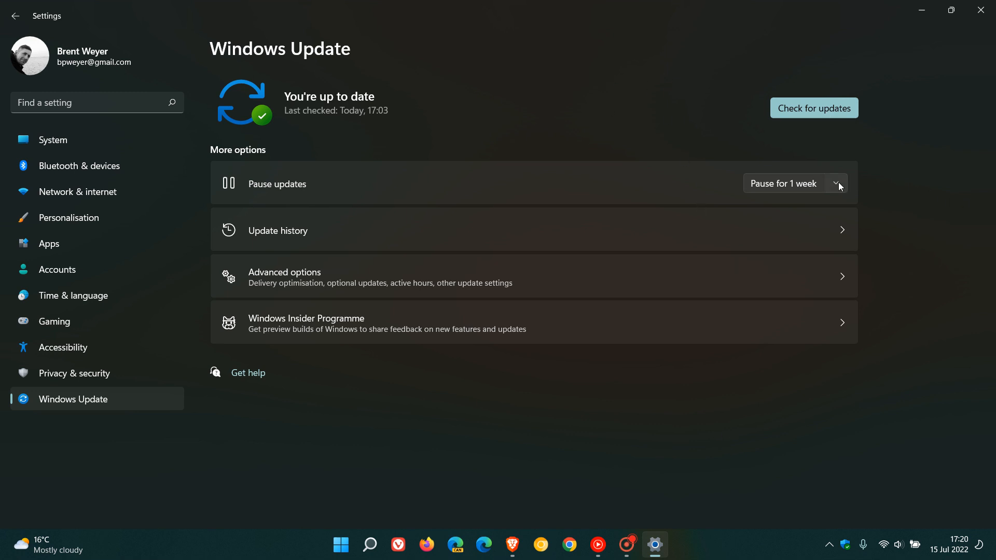
pyautogui.click(836, 183)
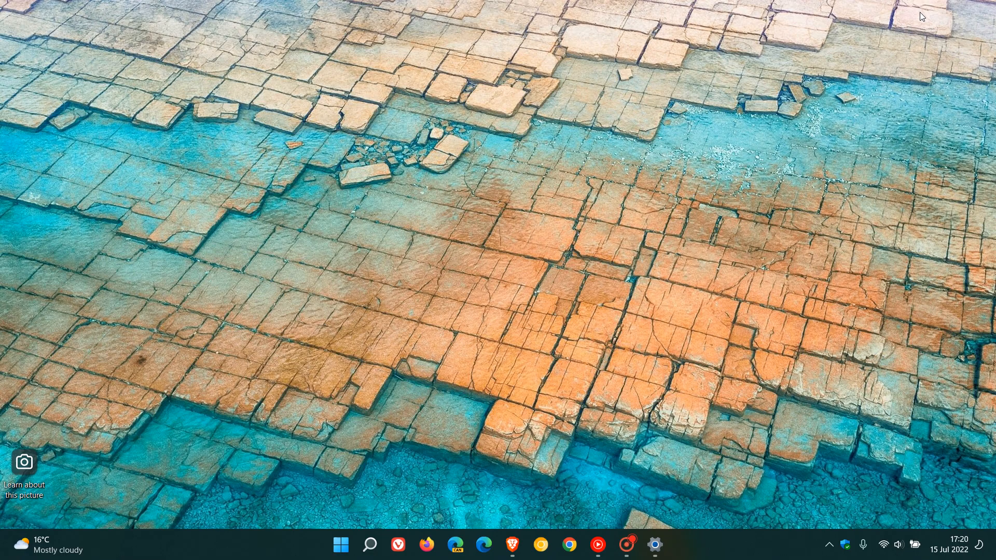
pyautogui.moveTo(665, 212)
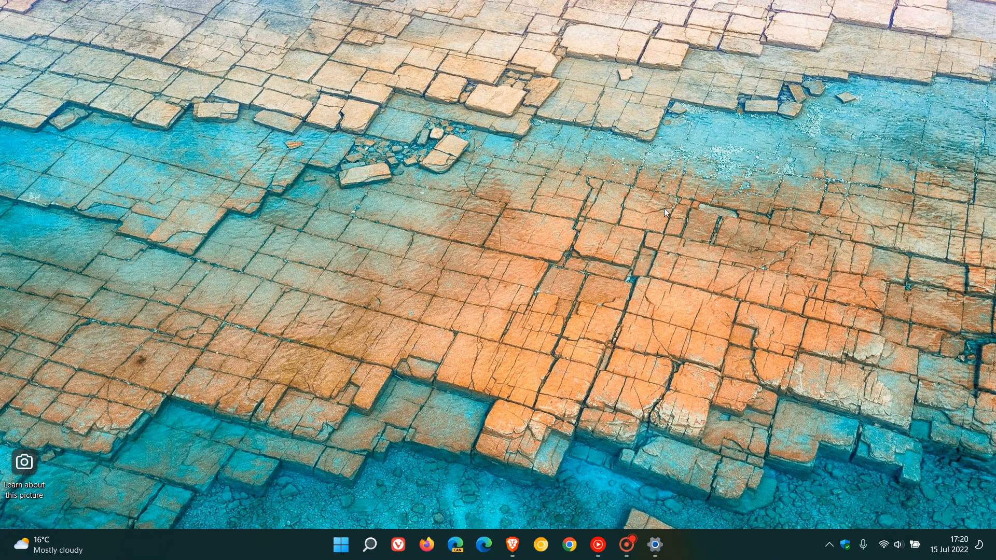